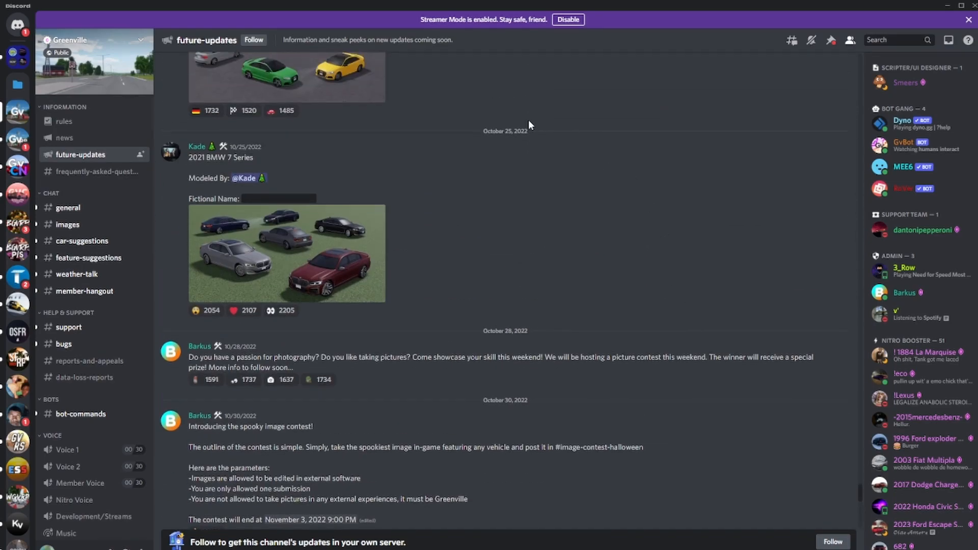
- View the 2023 Corvette preview image full-size in future-updates, then close it
scroll(up, 3)
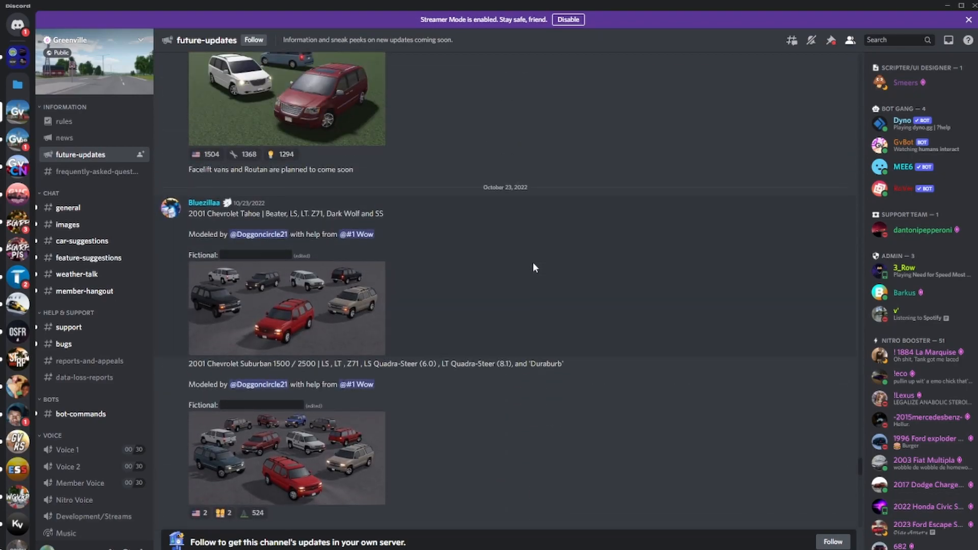
scroll(up, 3)
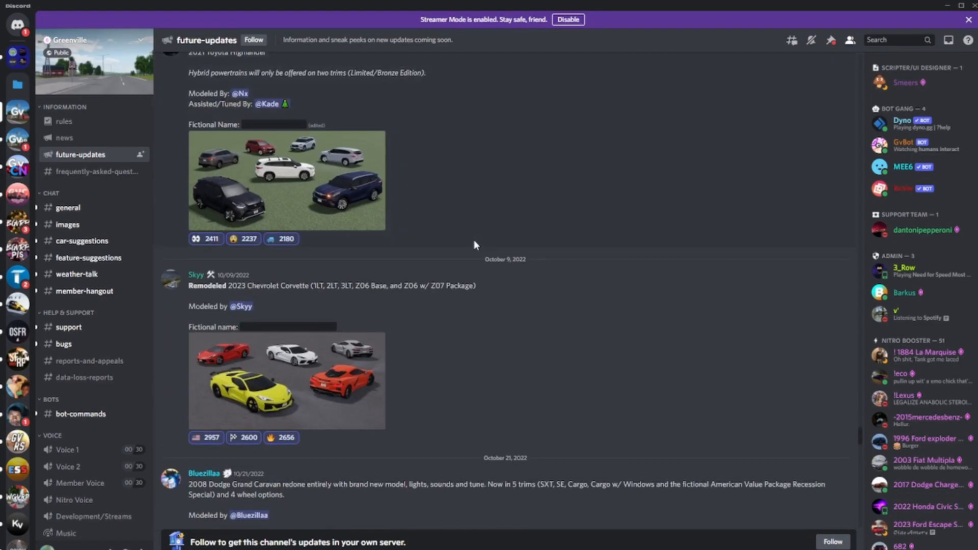
click(287, 380)
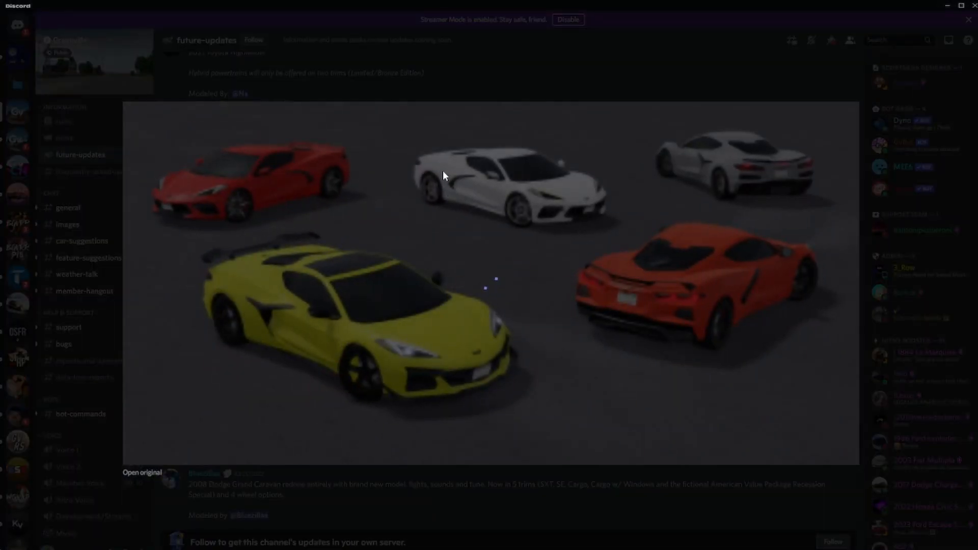
key(Escape)
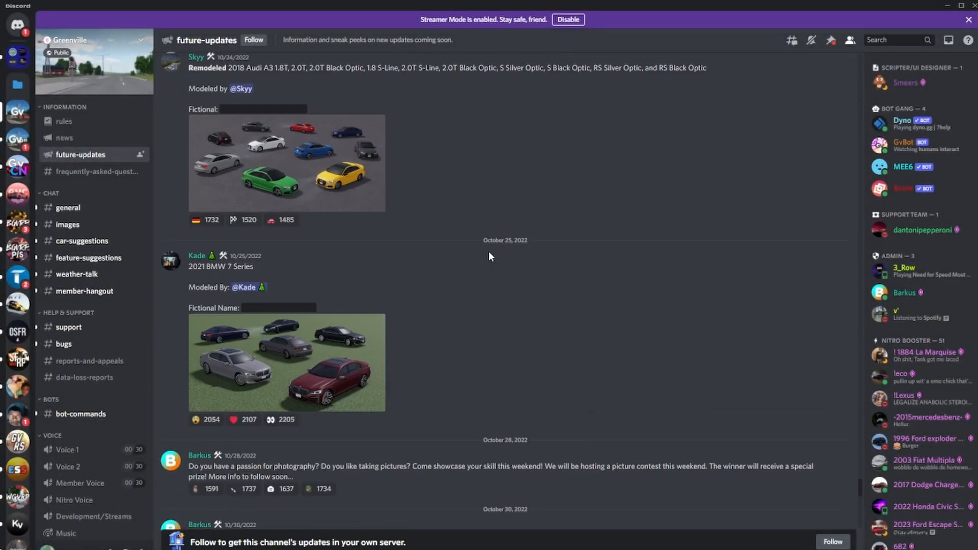
- Reveal the 2009 Volvo C30's hidden name and view its preview image full-size
scroll(down, 3)
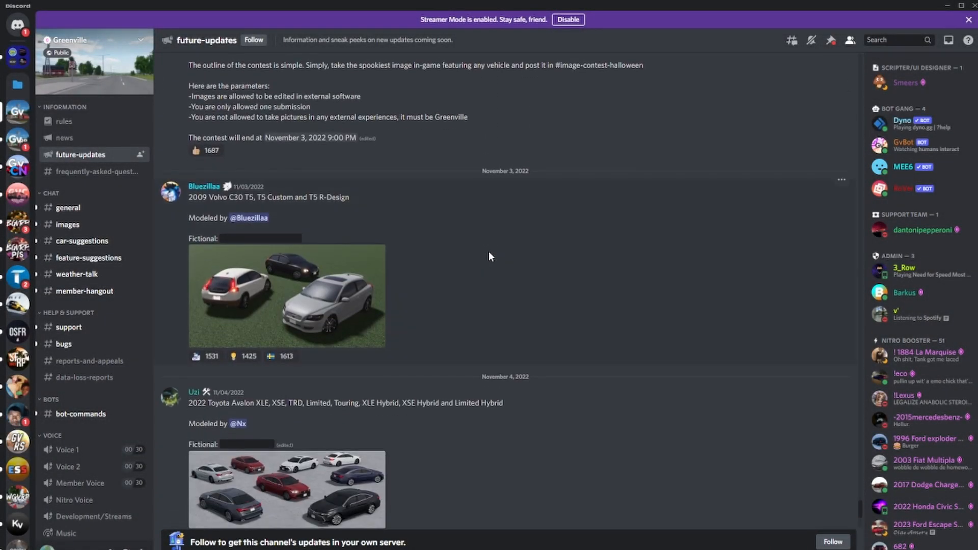
mouse_move(446, 219)
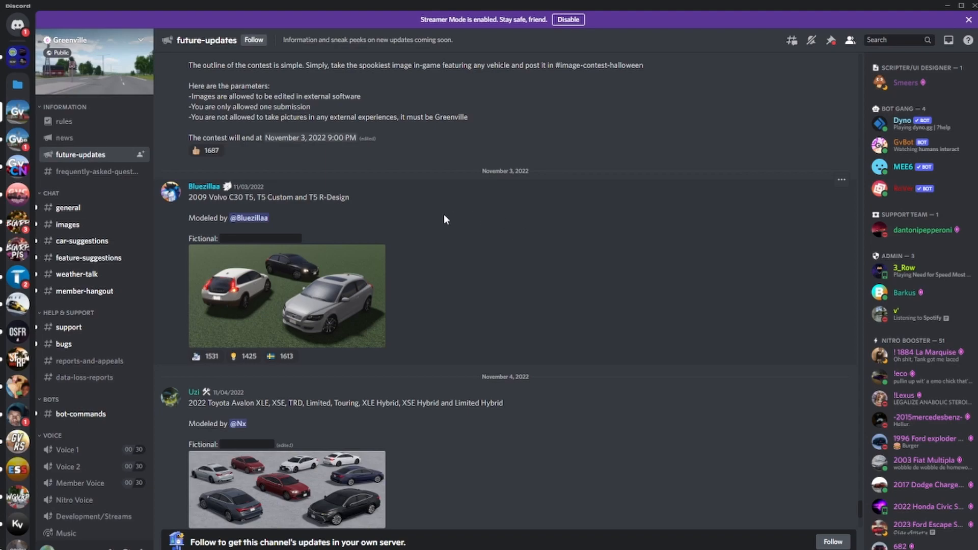
mouse_move(335, 211)
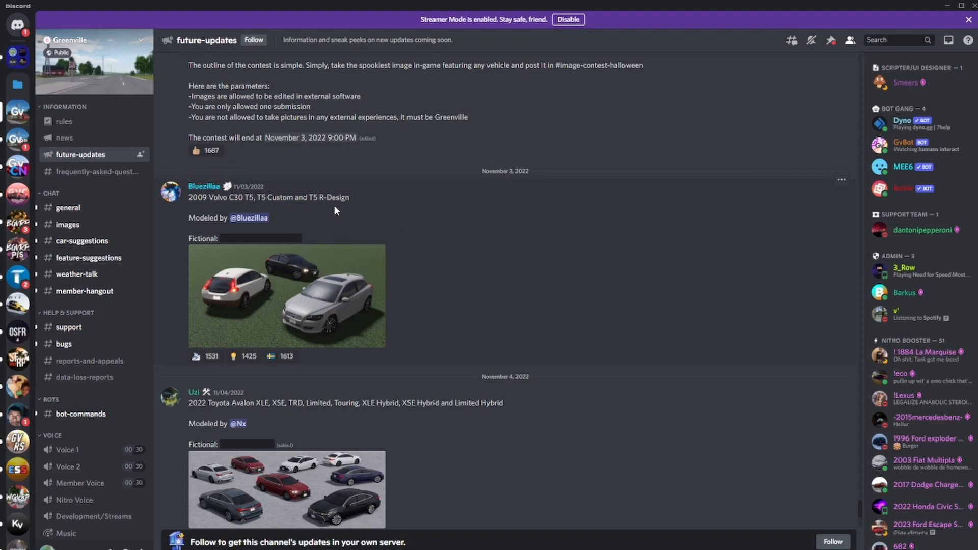
mouse_move(308, 206)
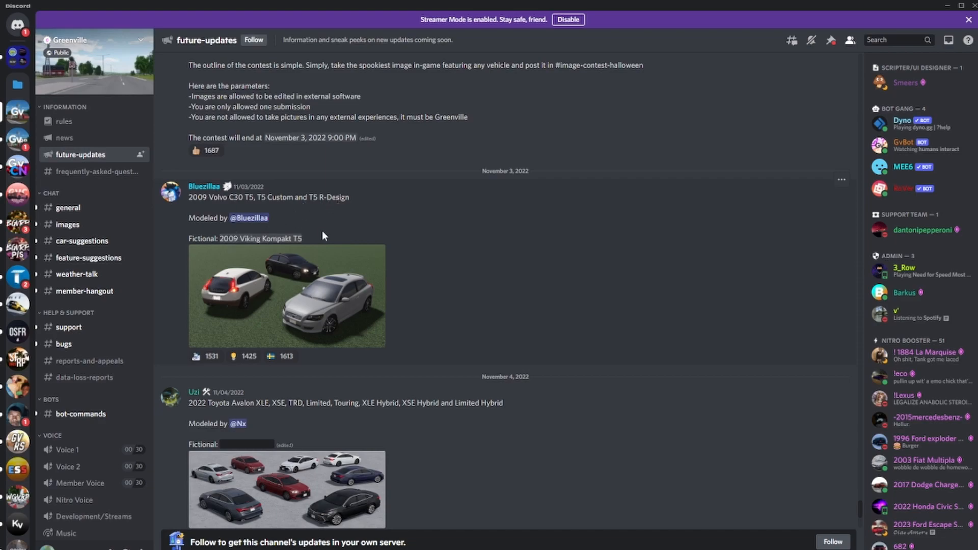
click(287, 295)
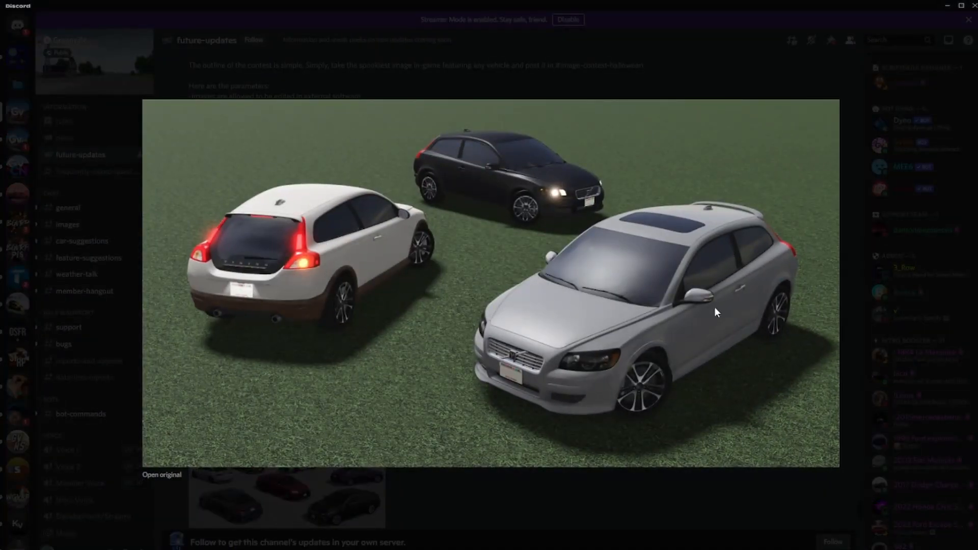
mouse_move(757, 183)
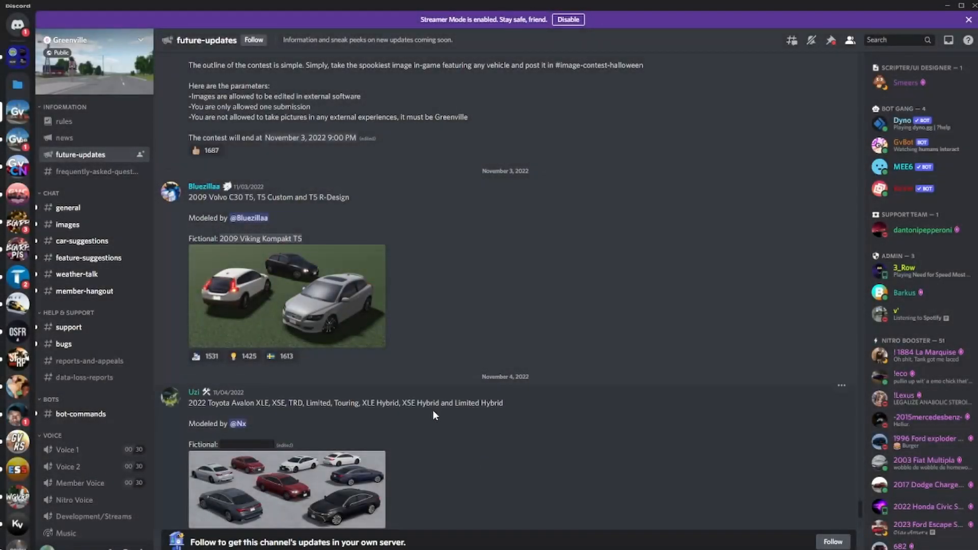
- Uncover the Toyota Avalon's name, then browse #news down to the Version 1.26 Halloween patch notes
scroll(down, 3)
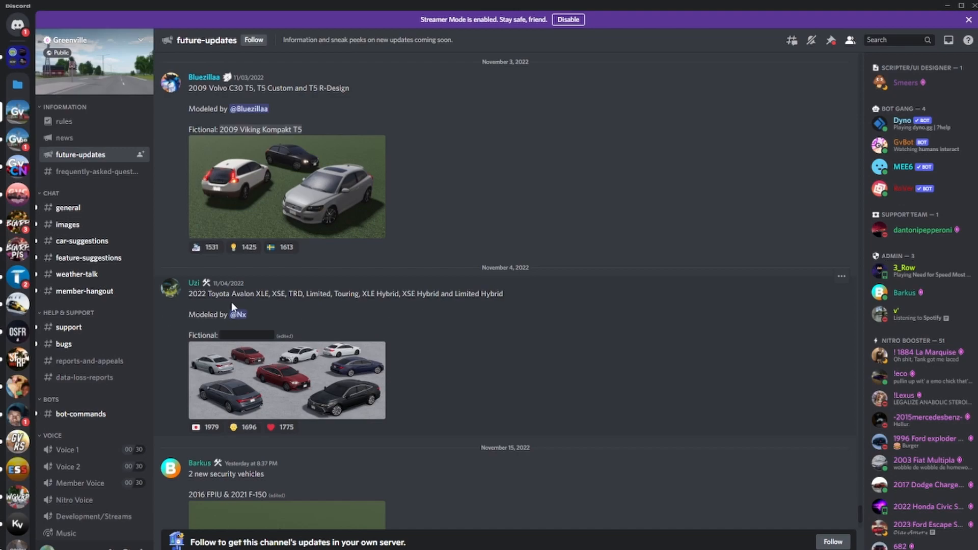
mouse_move(221, 305)
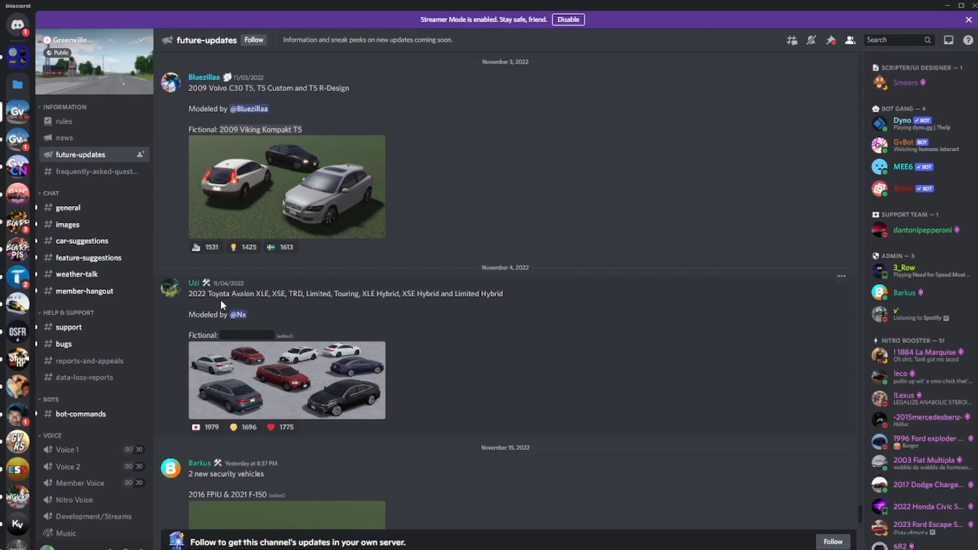
mouse_move(306, 295)
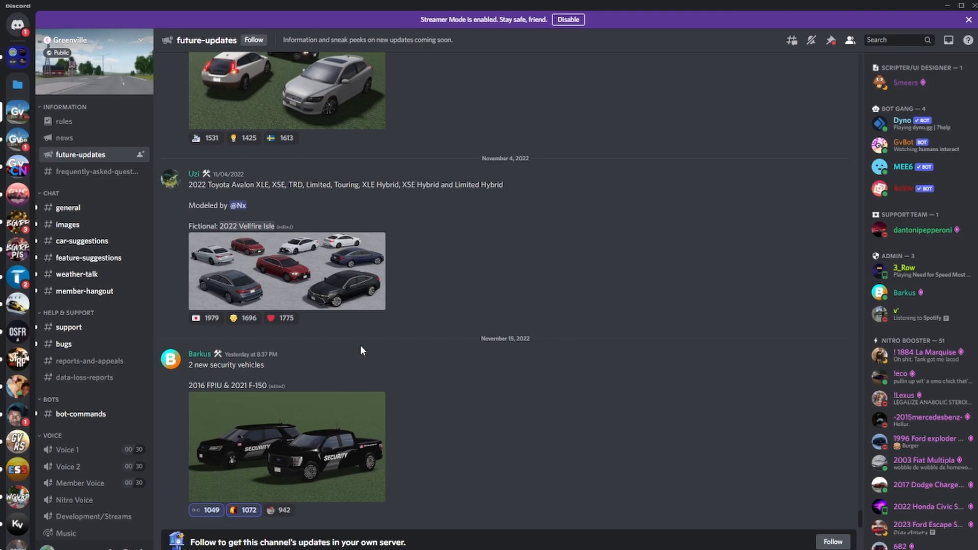
mouse_move(297, 366)
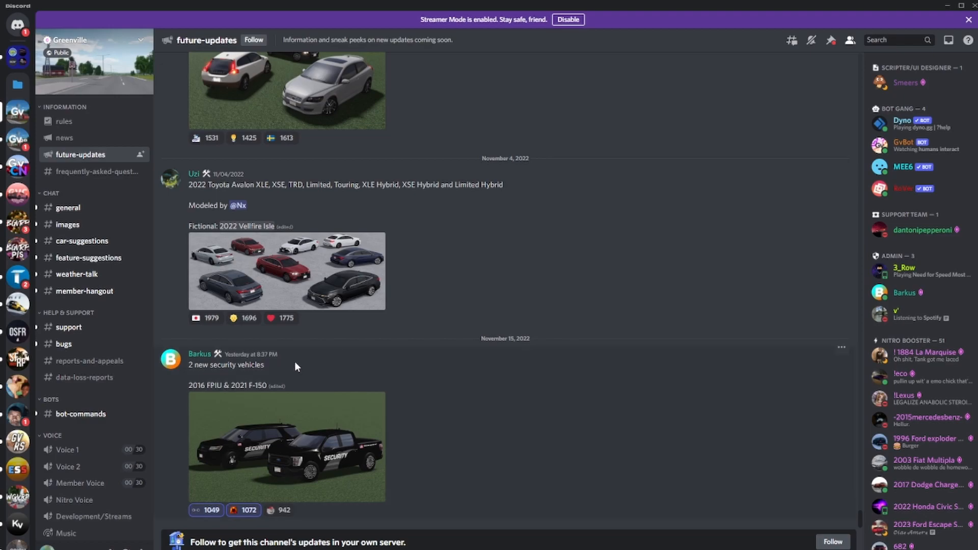
mouse_move(300, 391)
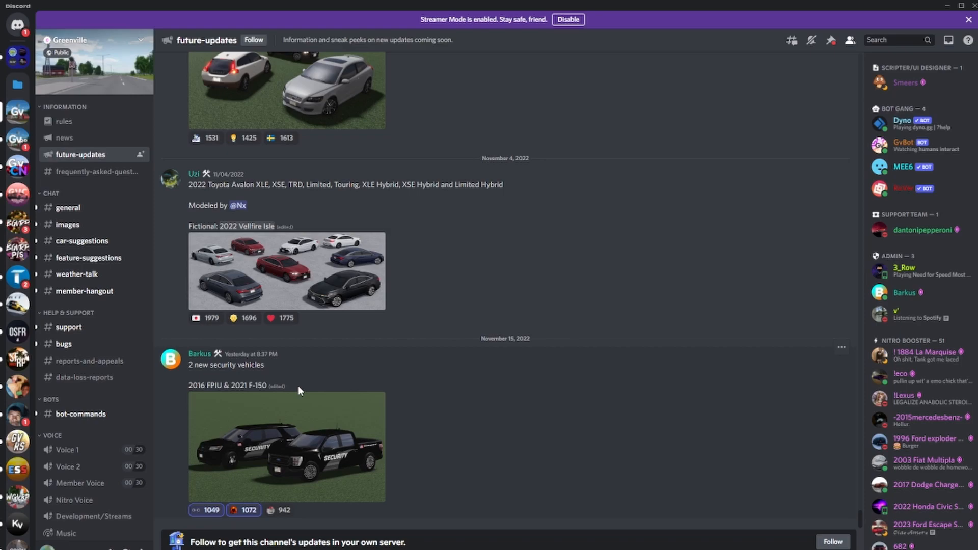
mouse_move(318, 449)
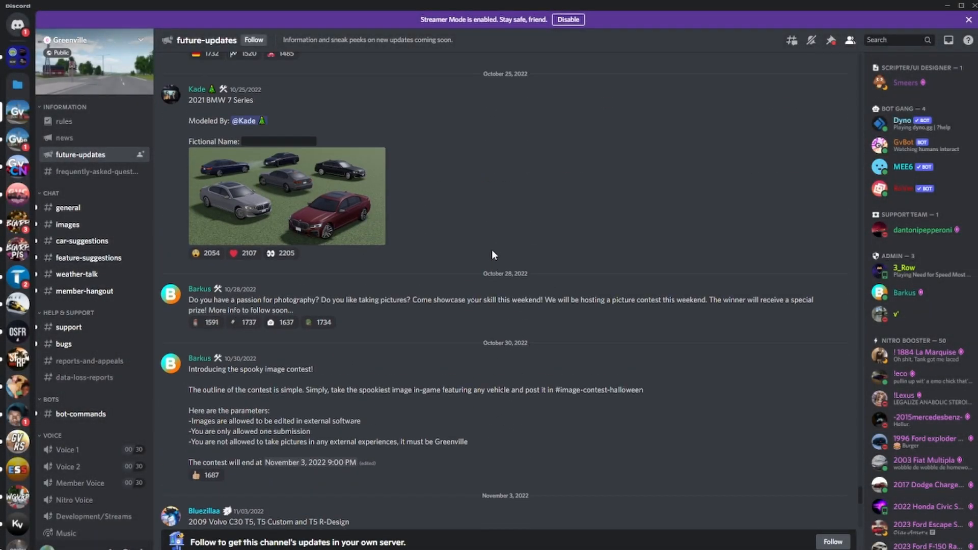
scroll(up, 3)
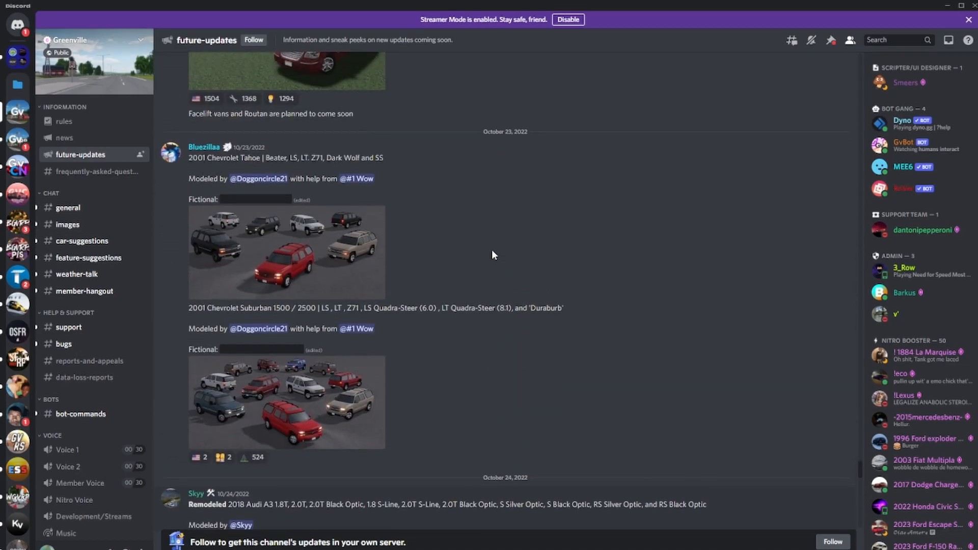
scroll(down, 3)
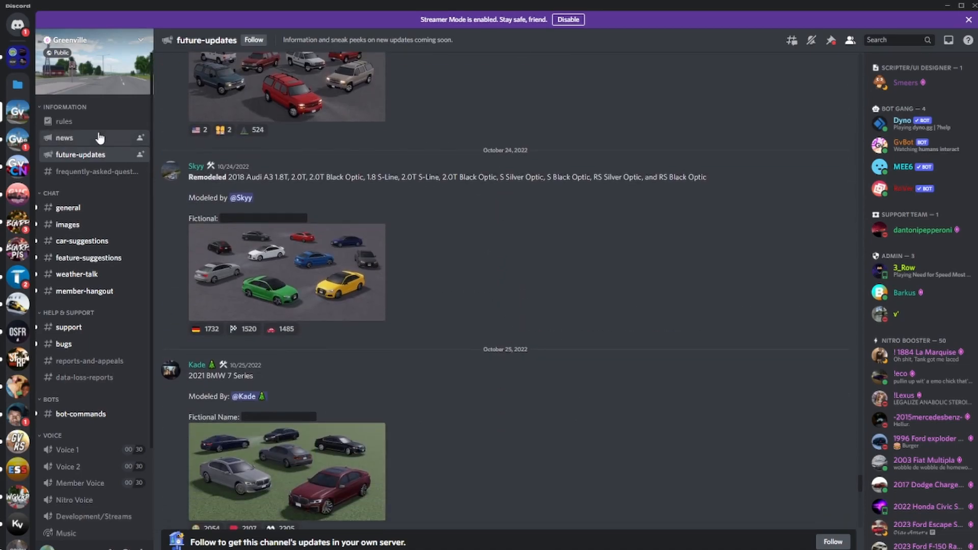
click(64, 138)
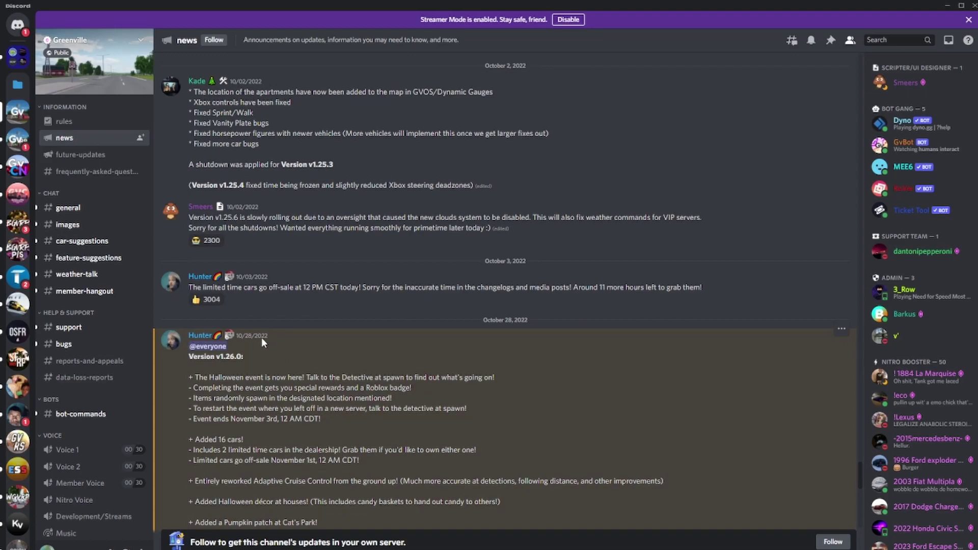
mouse_move(480, 365)
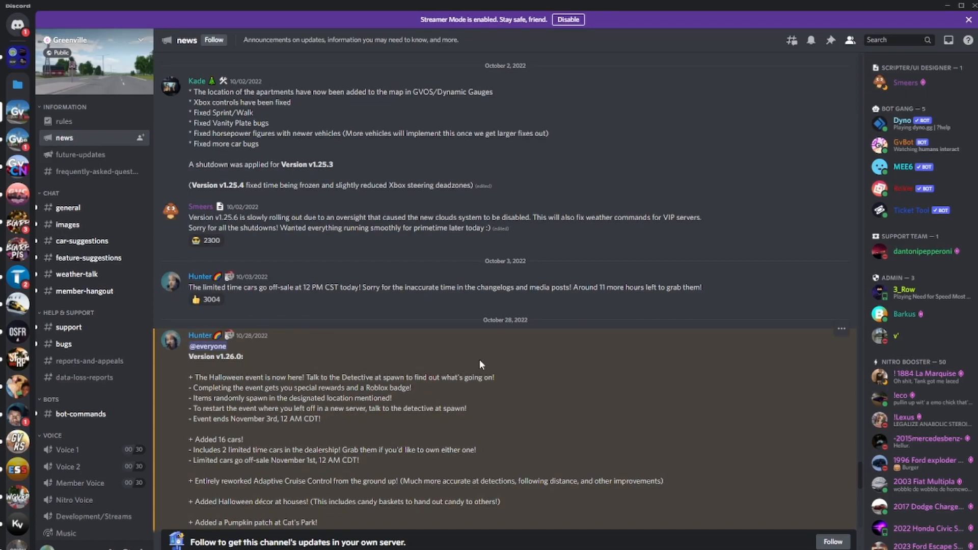
scroll(down, 3)
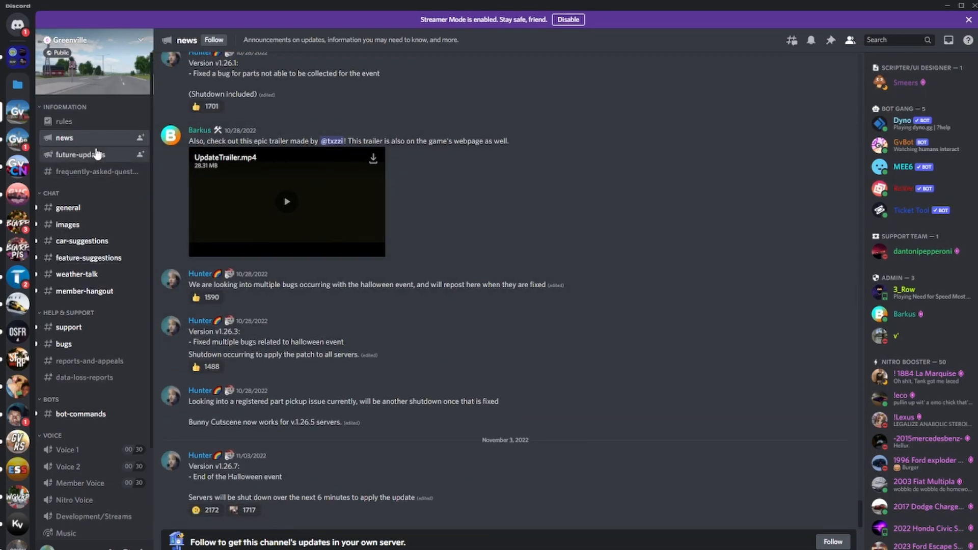
- Switch back to #future-updates showing the Audi A3 and BMW 7 Series previews
click(80, 154)
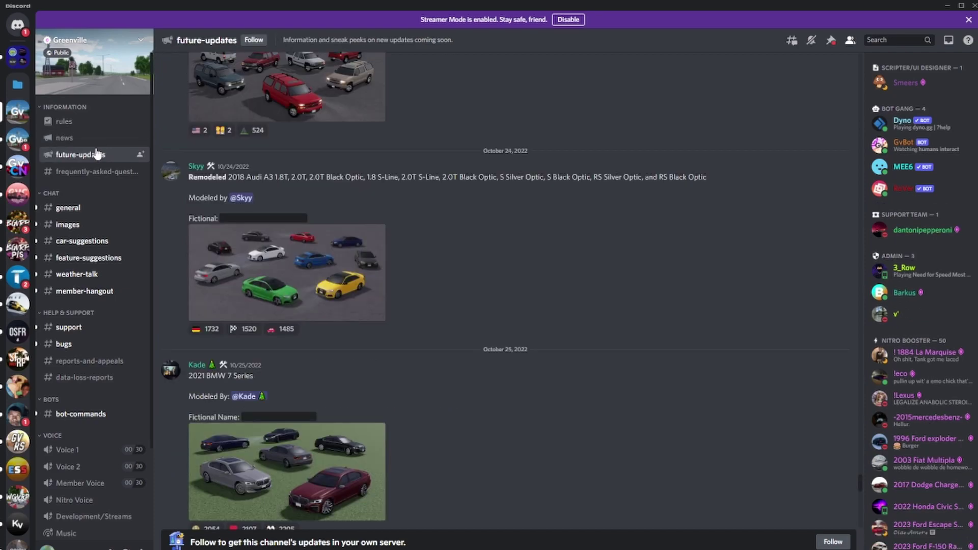
mouse_move(546, 243)
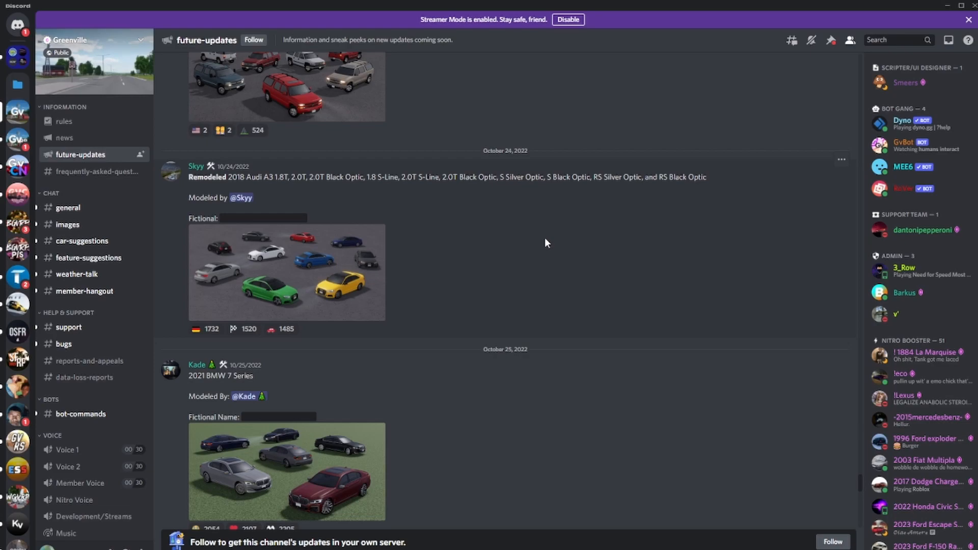
scroll(down, 3)
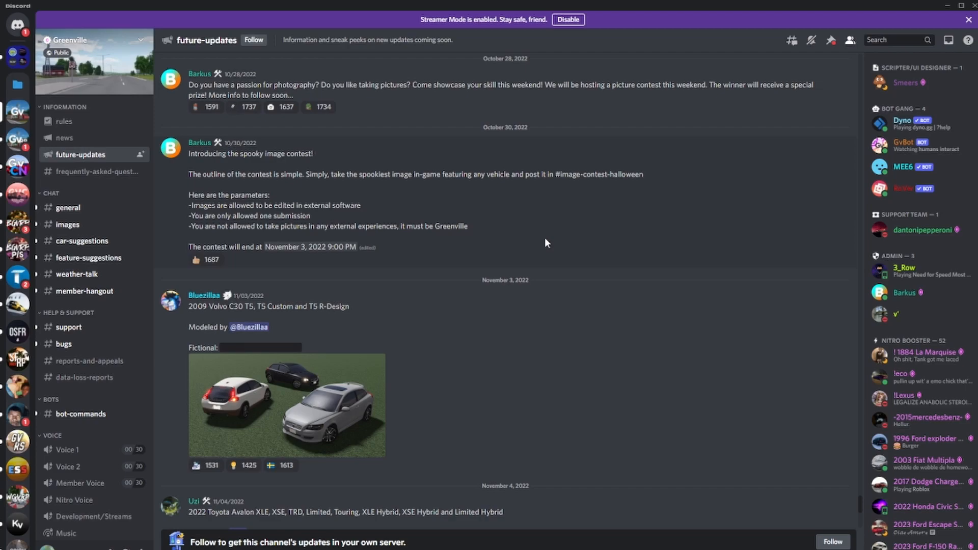
scroll(down, 3)
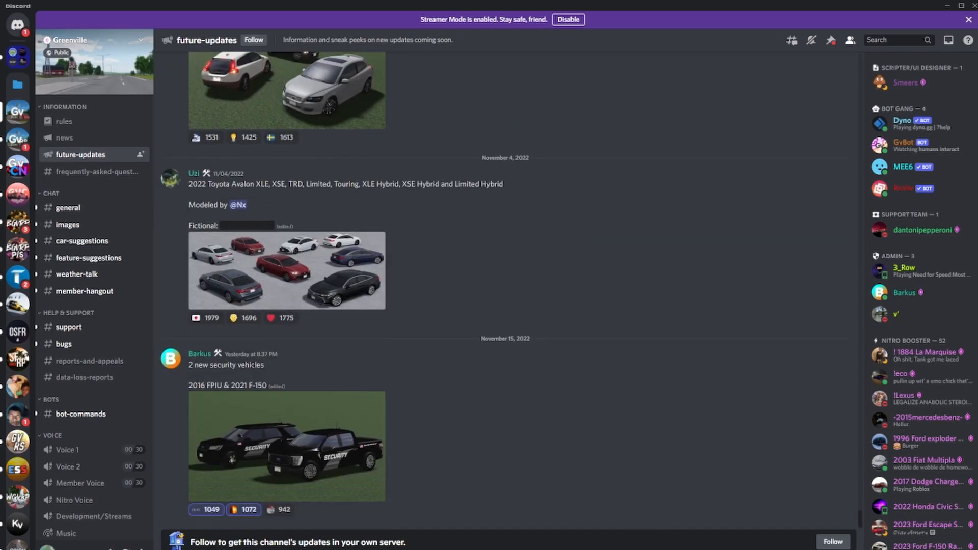